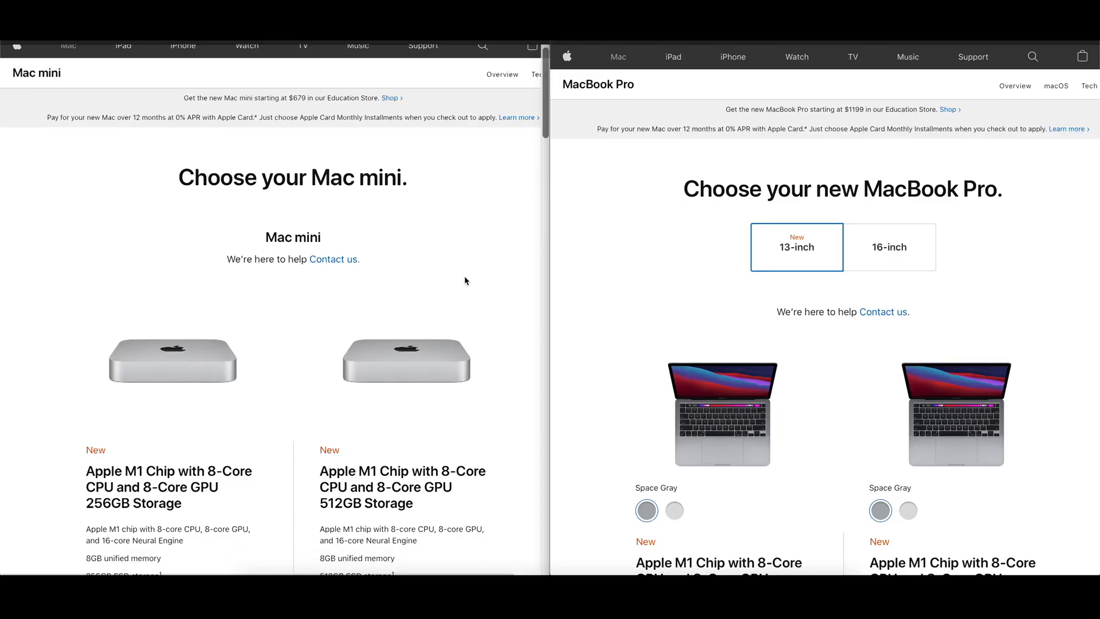
Scroll both Apple Store pages down to the M1 Mac mini and 13-inch MacBook Pro prices and specs.
scroll(down, 3)
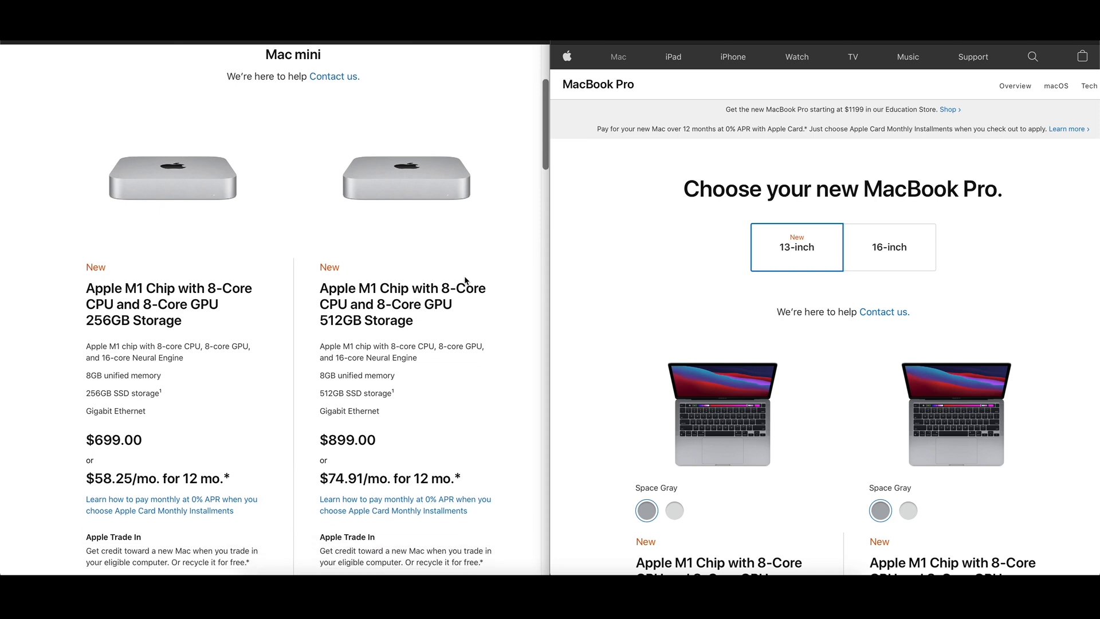
scroll(down, 3)
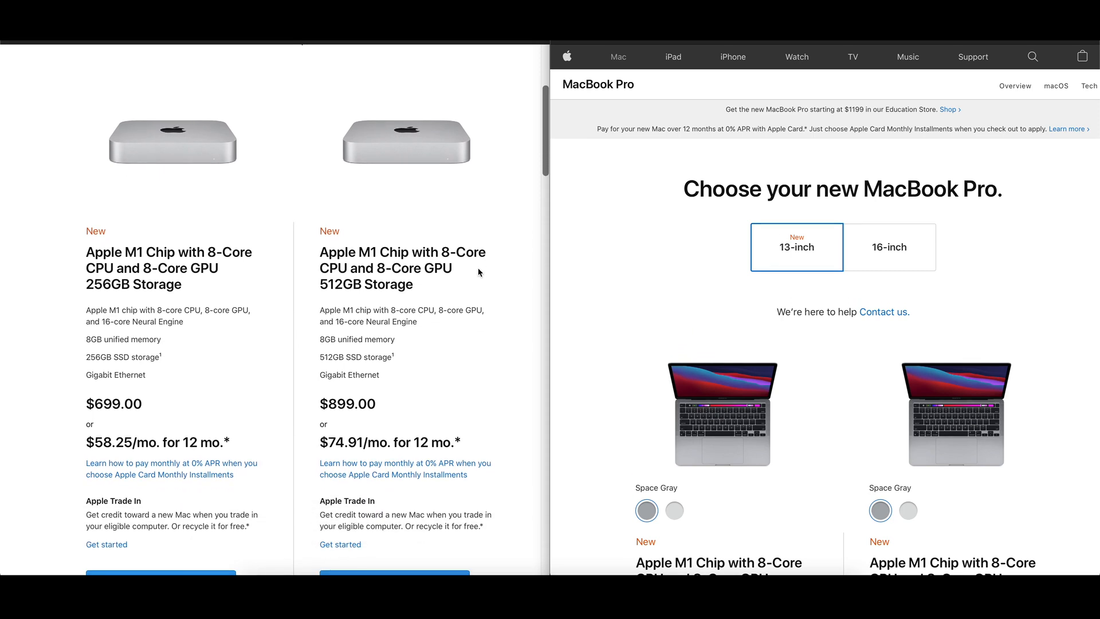
scroll(down, 3)
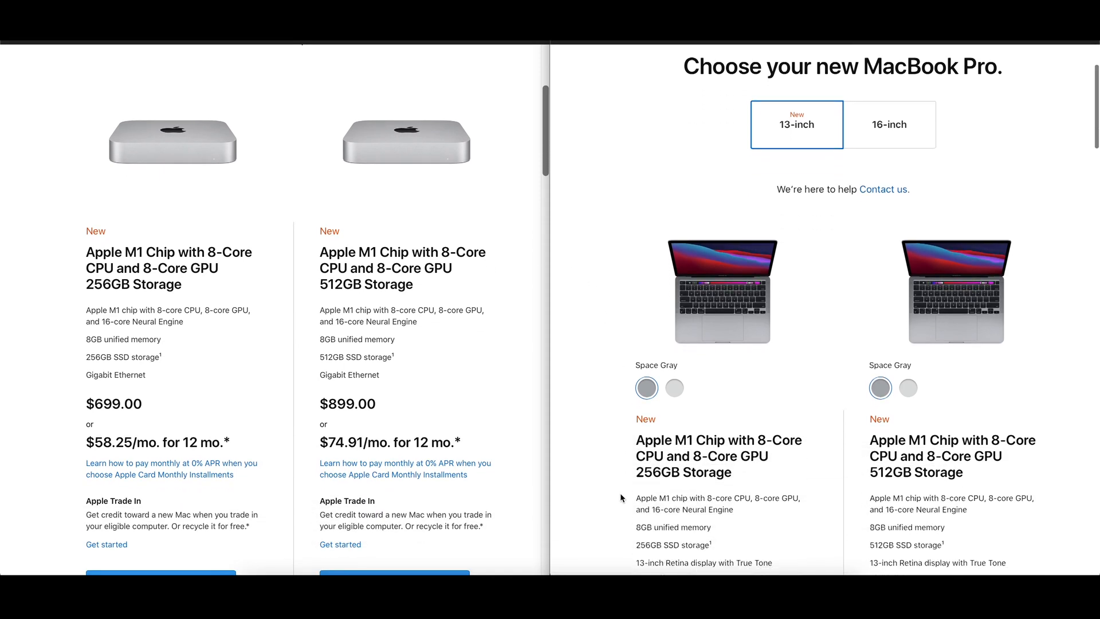
scroll(down, 3)
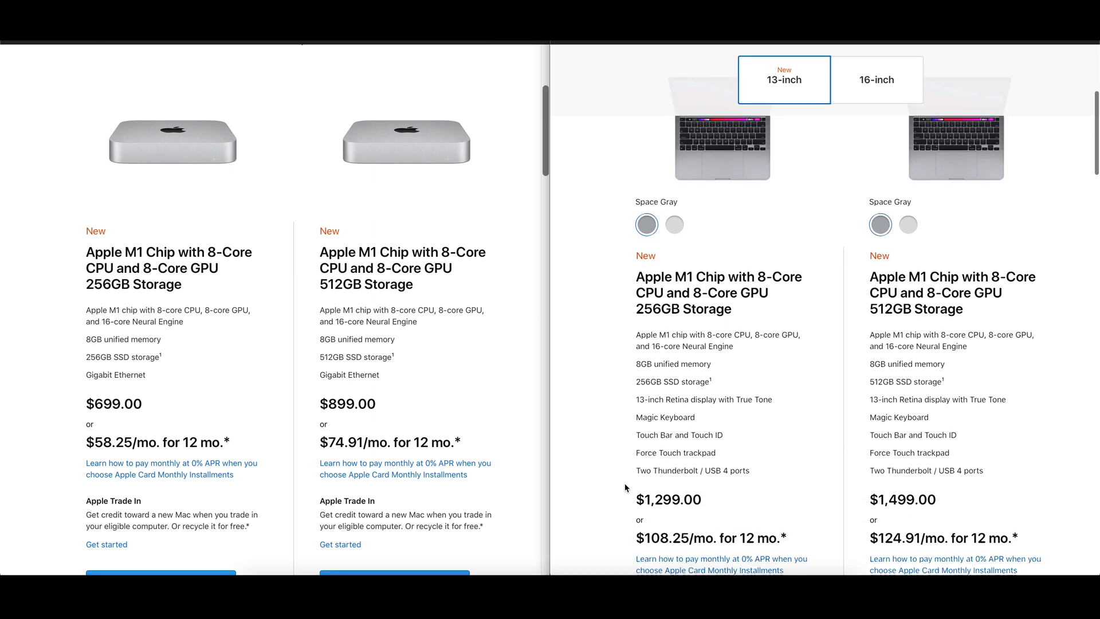
scroll(down, 3)
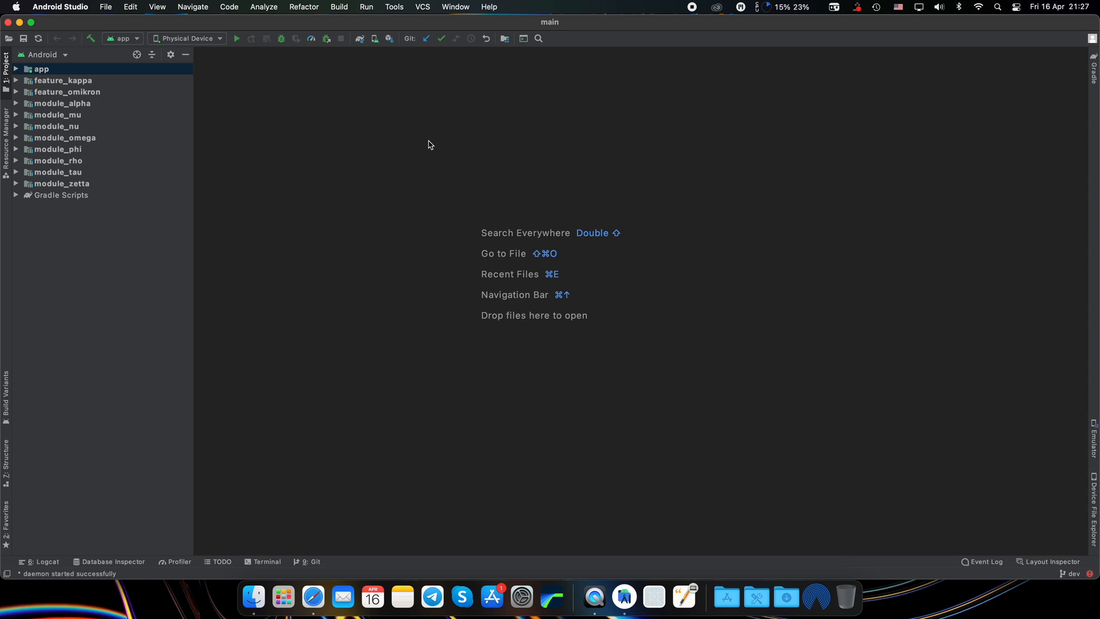
Run Invalidate Caches / Restart… from the File menu to clear IDE caches and restart.
click(105, 7)
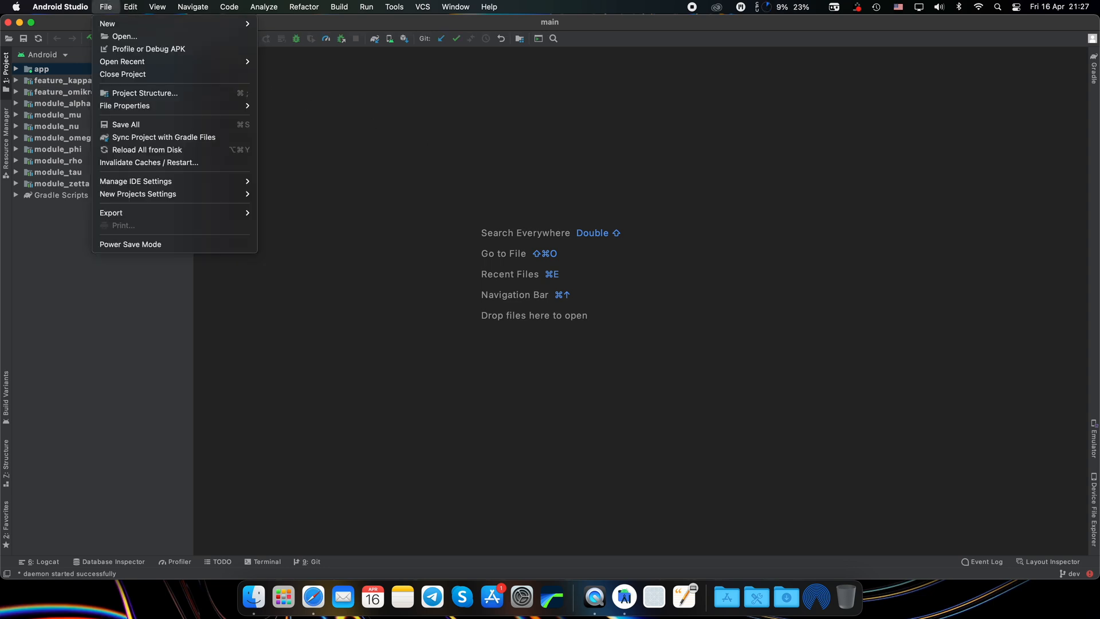
mouse_move(121, 171)
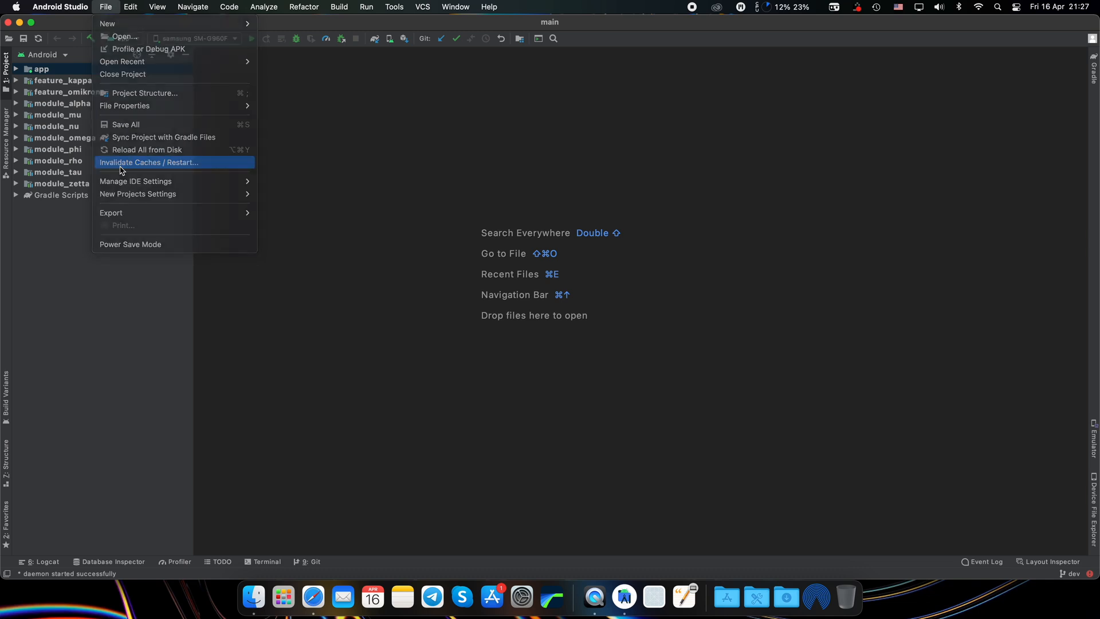
click(148, 162)
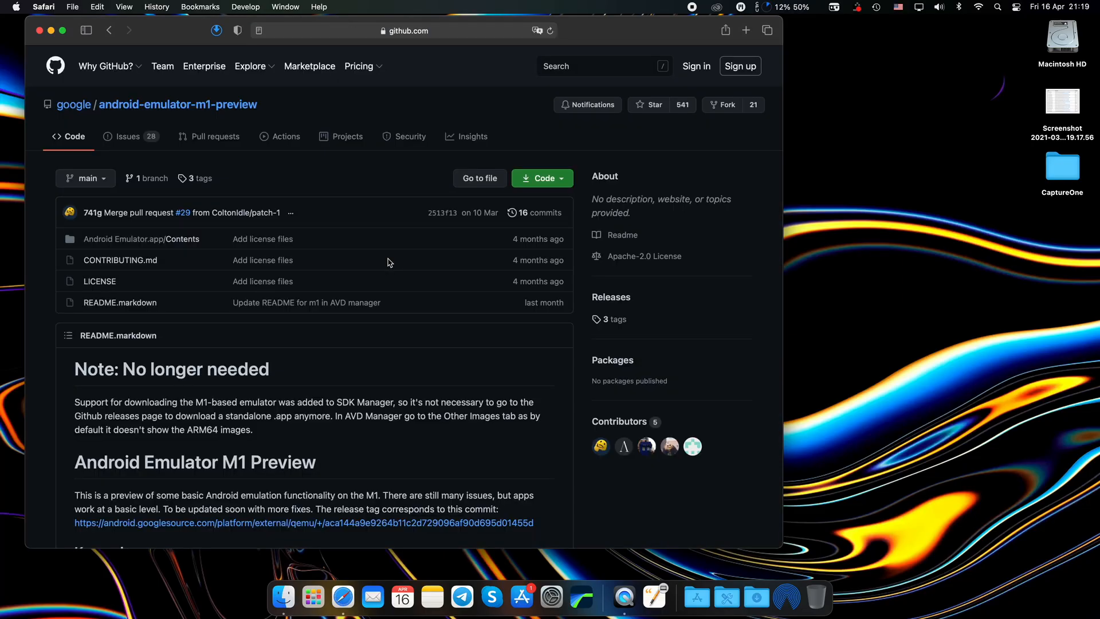
mouse_move(544, 280)
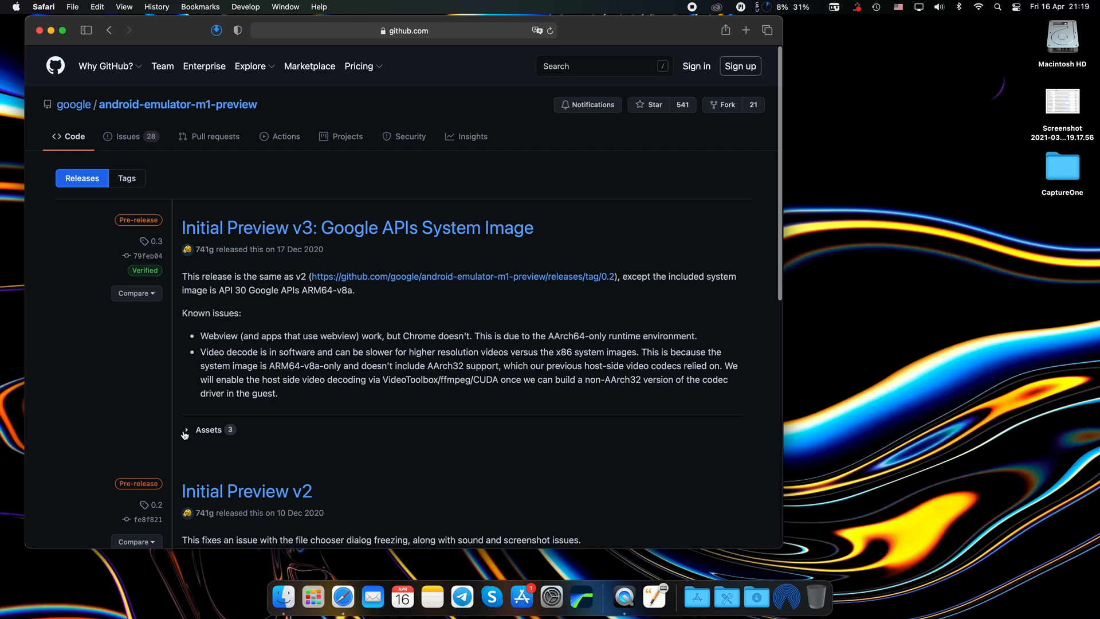
Expand the downloadable assets of the Initial Preview v3 release.
click(186, 429)
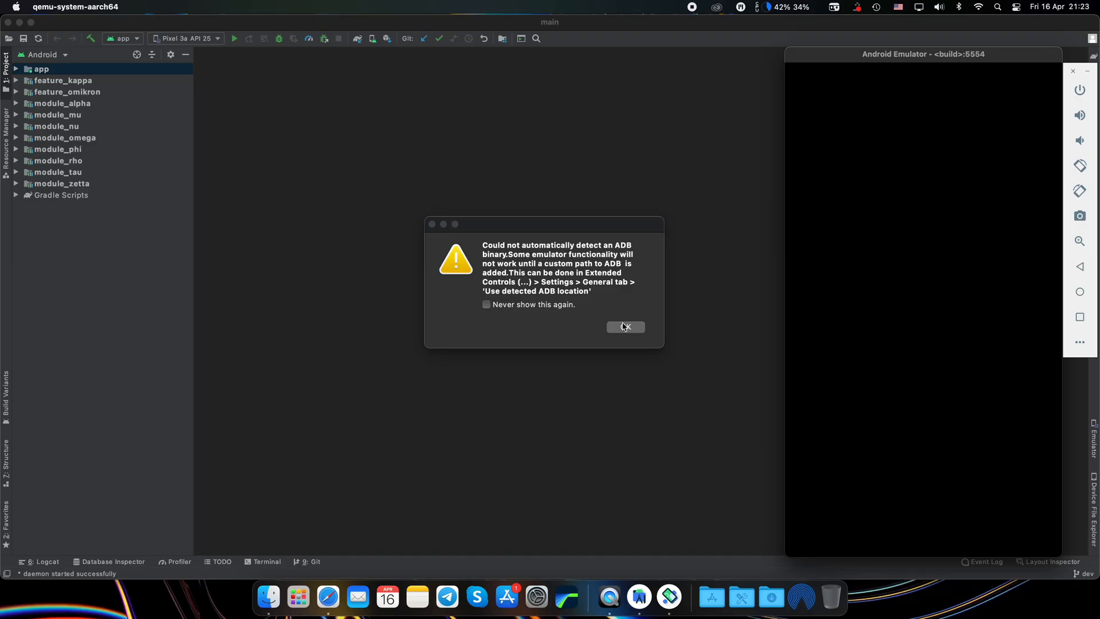
Dismiss the missing-ADB warning and select the already running Virtual Device as the run target.
click(626, 327)
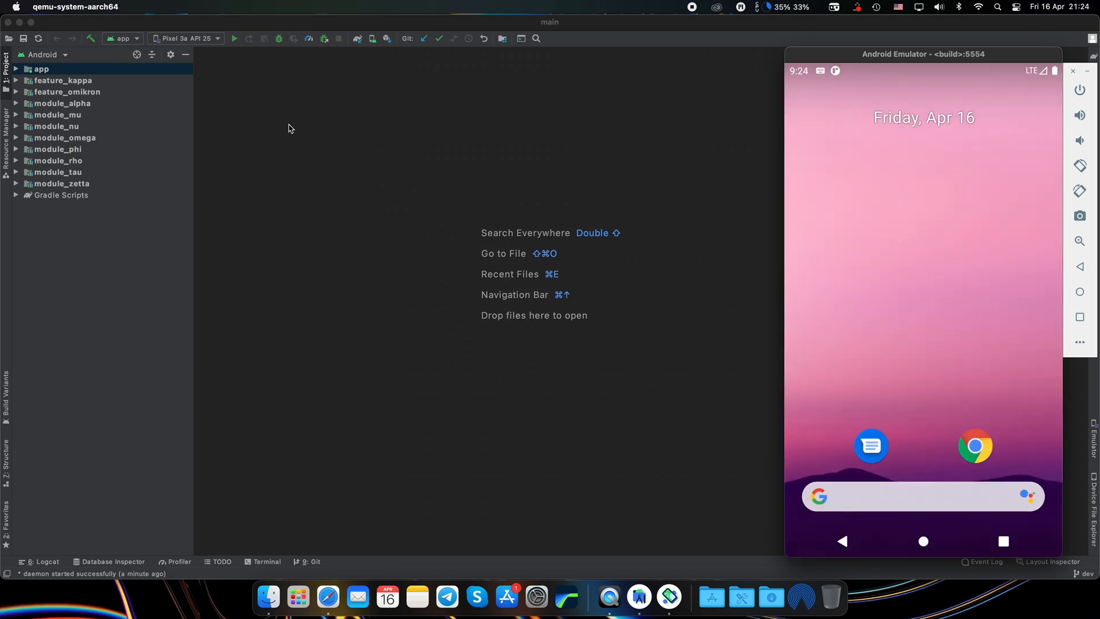
click(1072, 71)
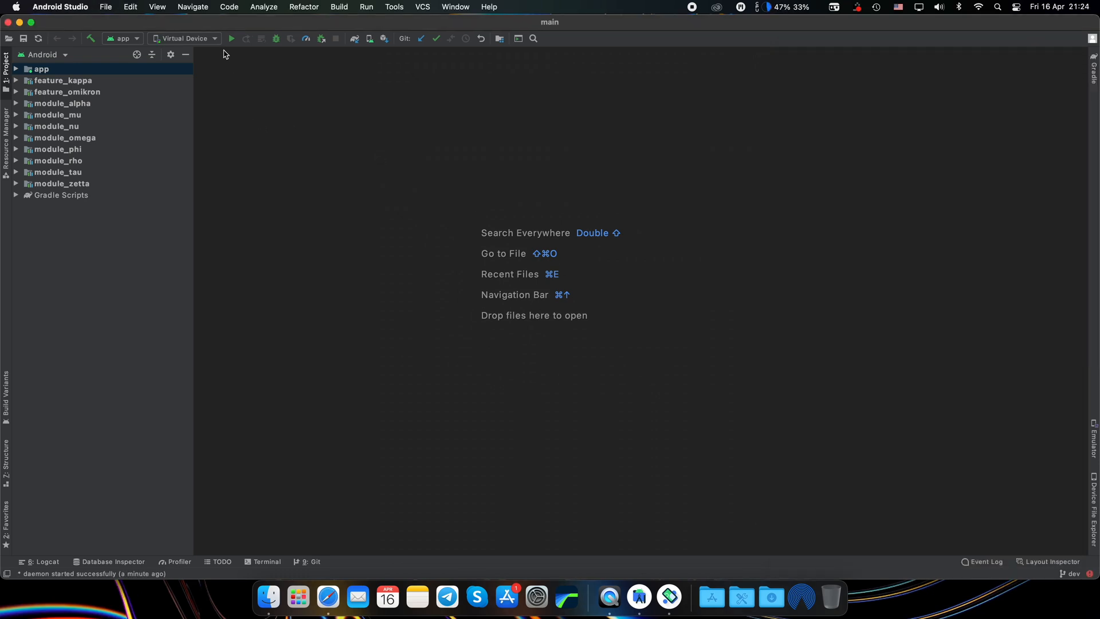
click(213, 39)
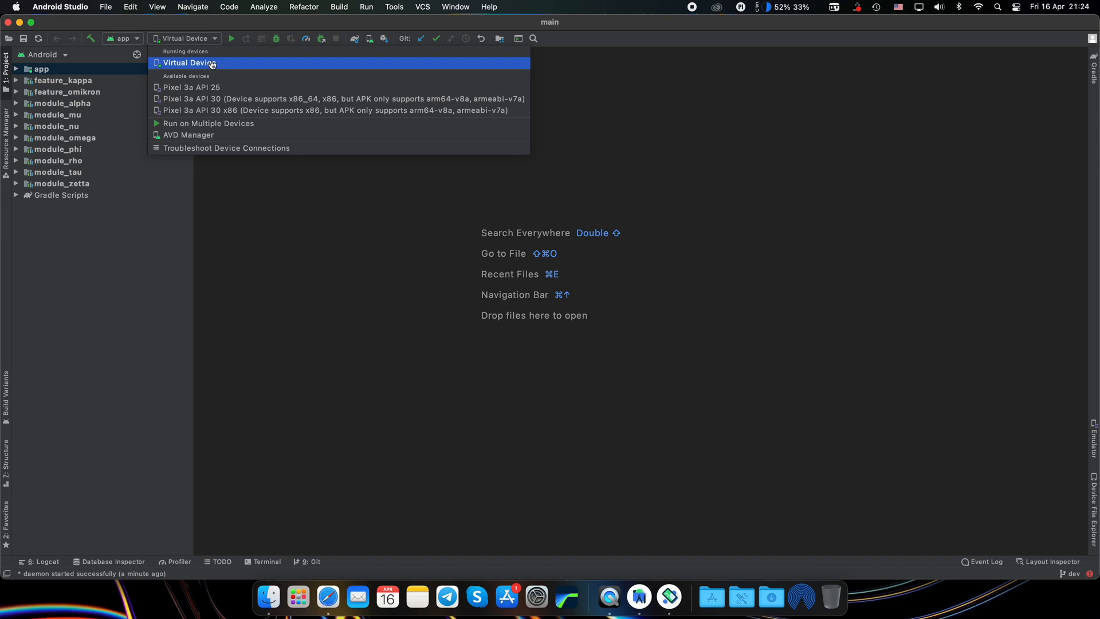
click(189, 62)
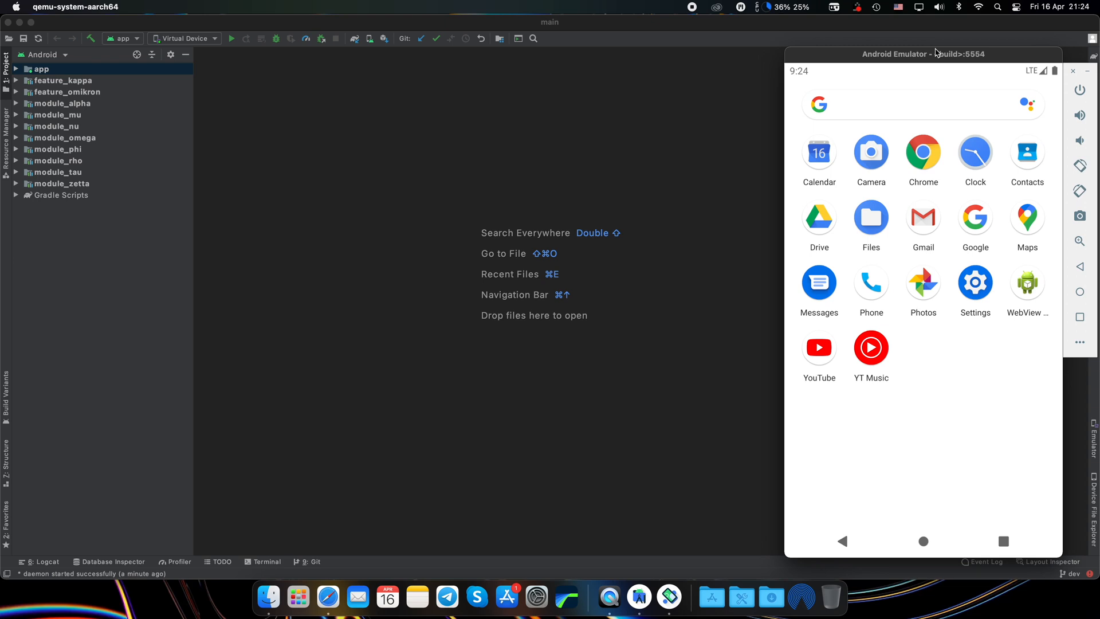
Launch WebView Browser Tester in the emulator loading android.com, then return to the home screen.
click(1027, 282)
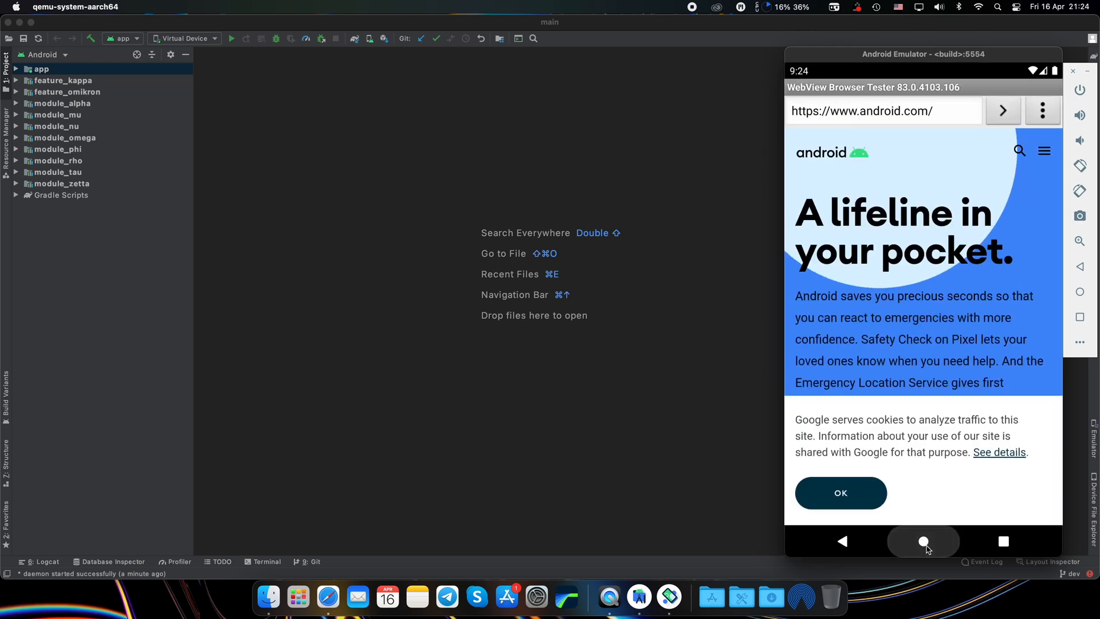
click(922, 541)
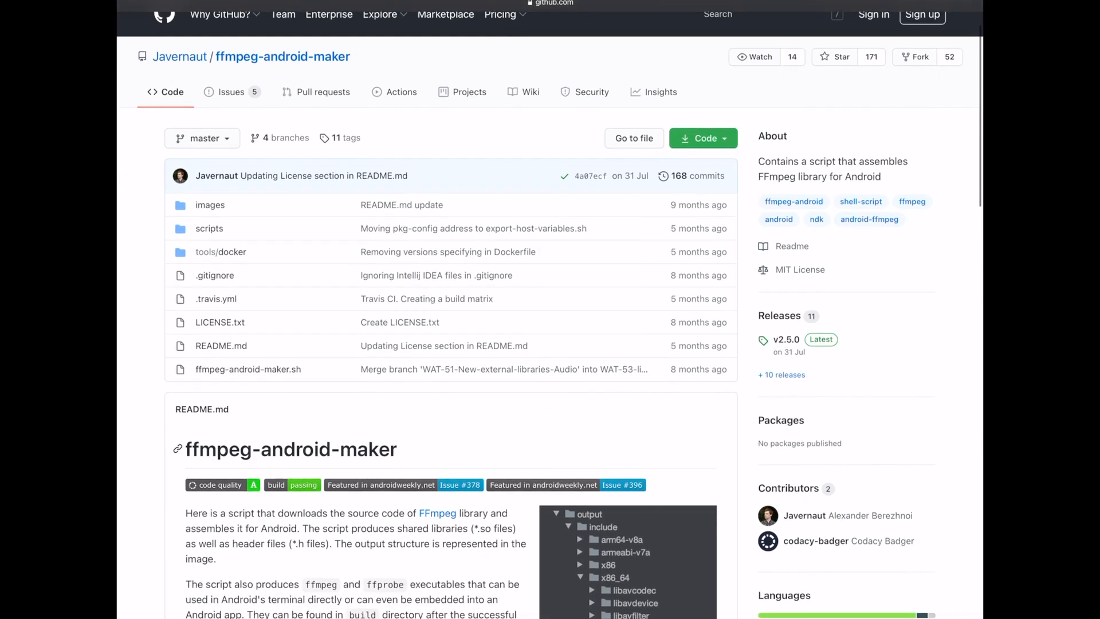
Scroll through the ffmpeg-android-maker README describing the FFmpeg shared-library build script for Android.
scroll(down, 3)
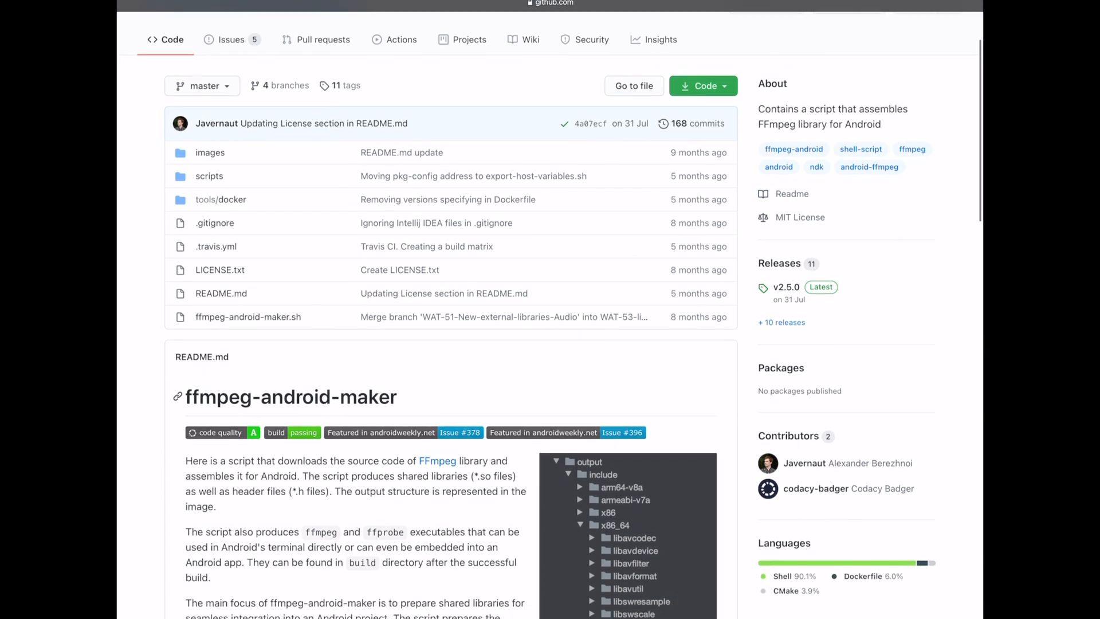
scroll(down, 3)
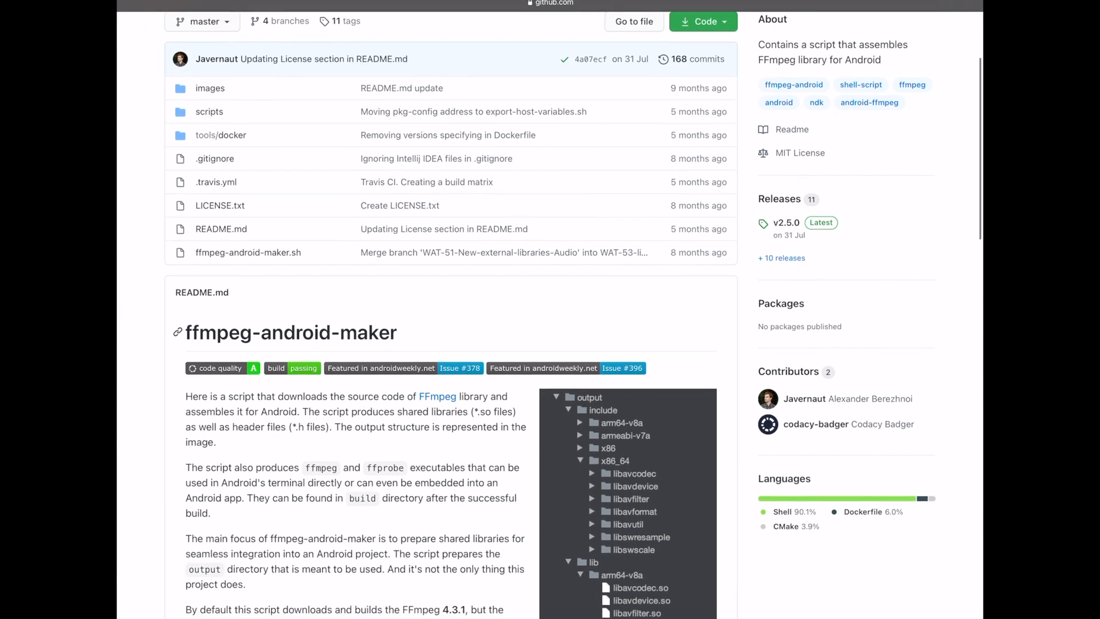
scroll(down, 3)
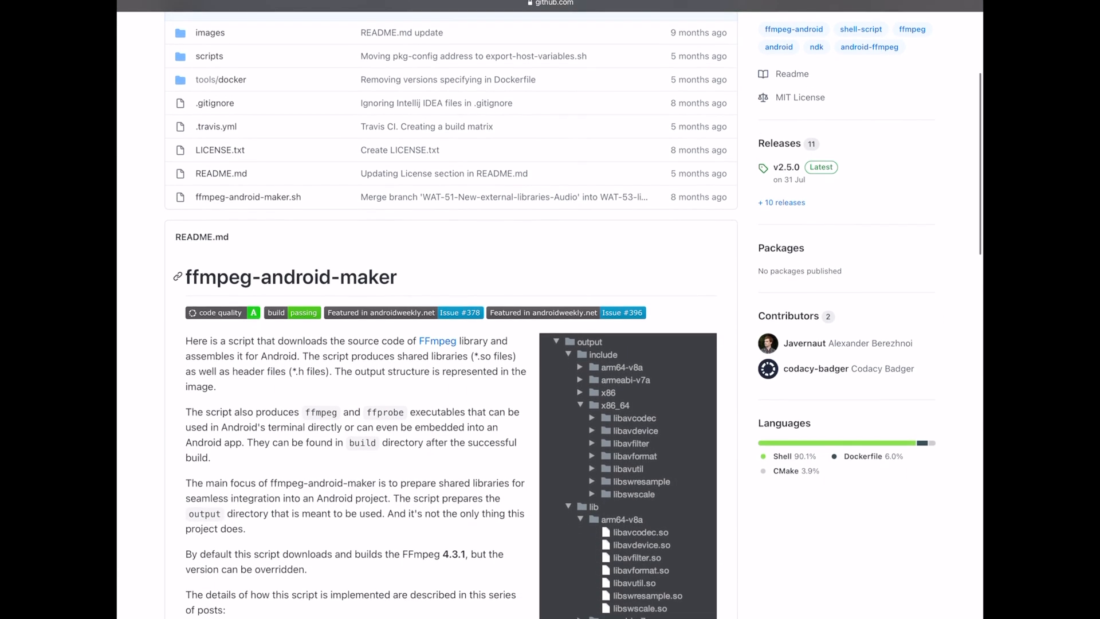